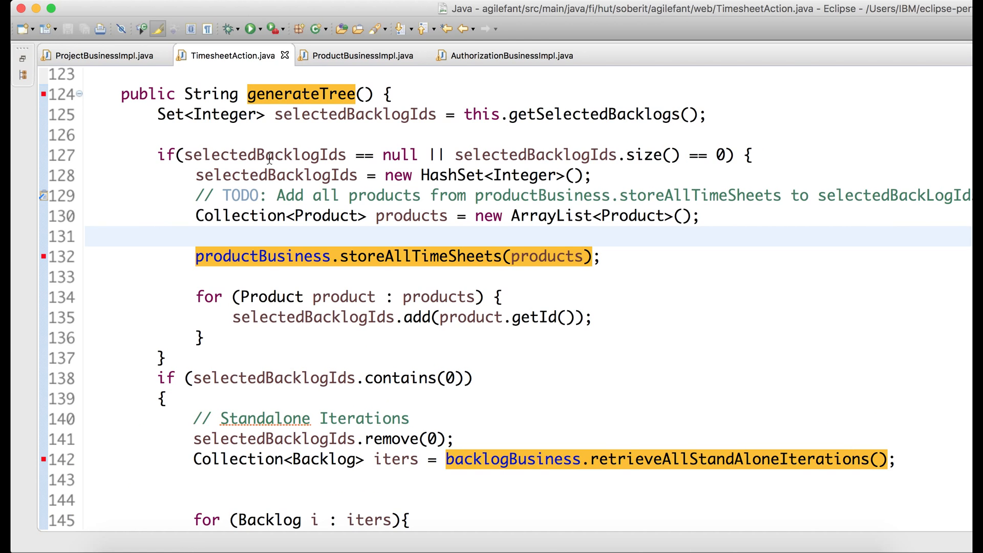
pyautogui.moveTo(439, 230)
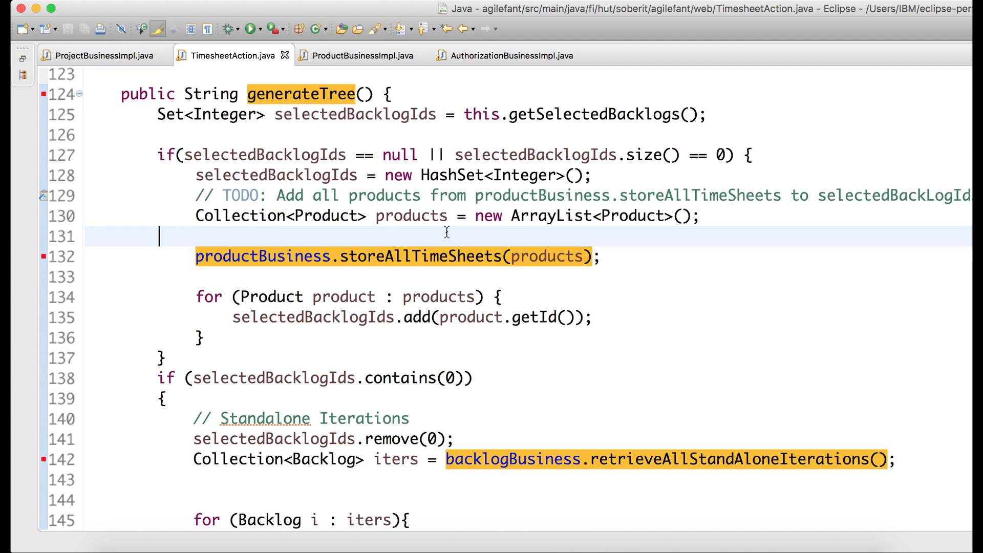
pyautogui.moveTo(342, 194)
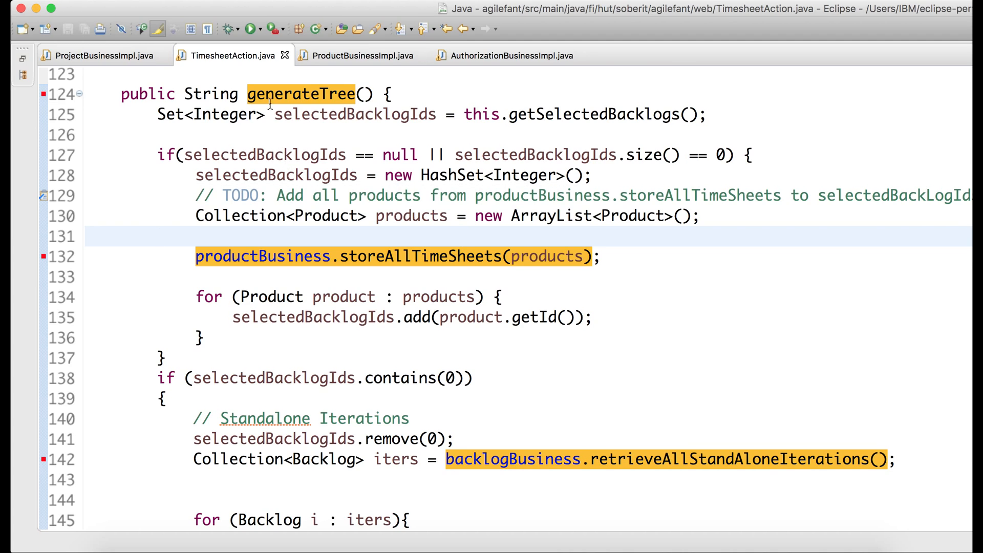
pyautogui.moveTo(328, 94)
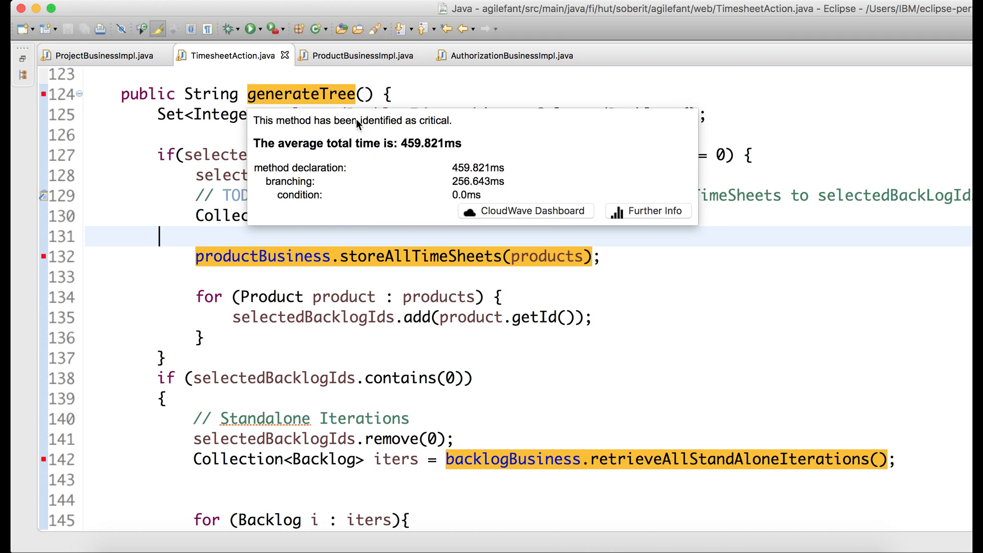
pyautogui.moveTo(432, 164)
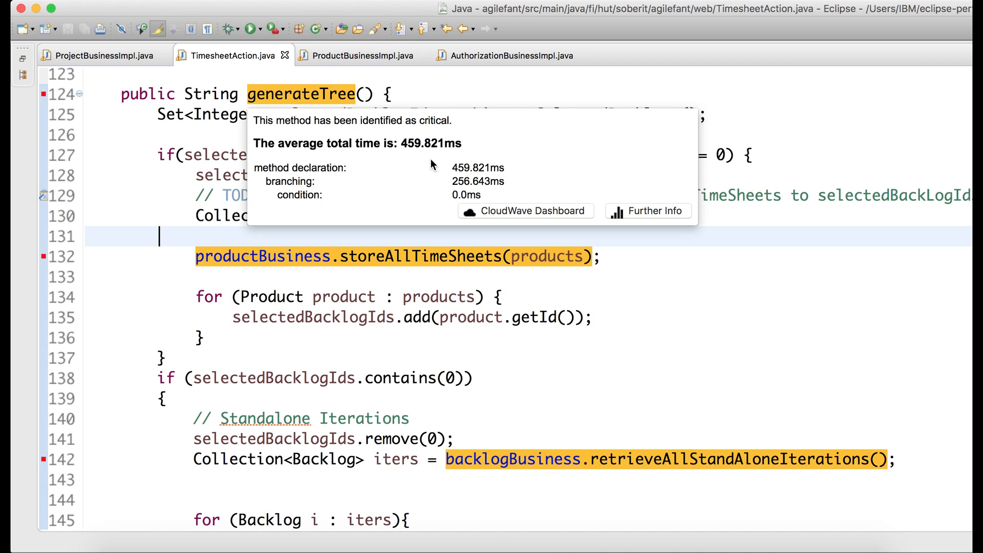
pyautogui.moveTo(416, 161)
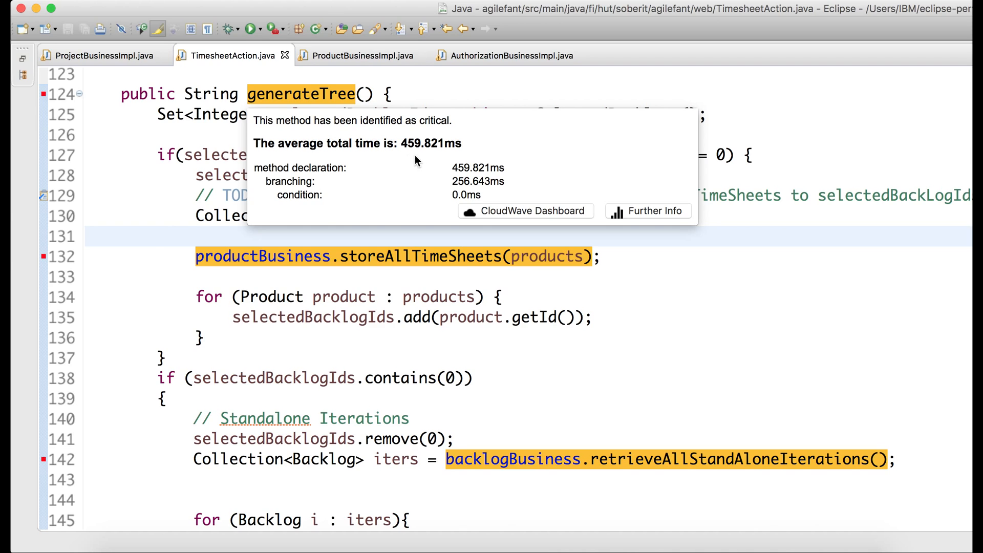
pyautogui.moveTo(413, 157)
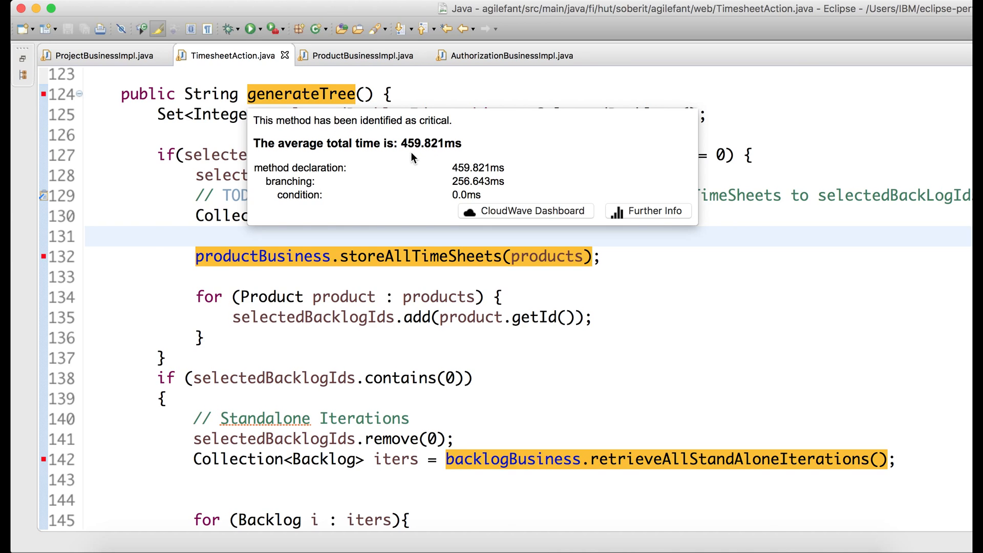
pyautogui.moveTo(240, 165)
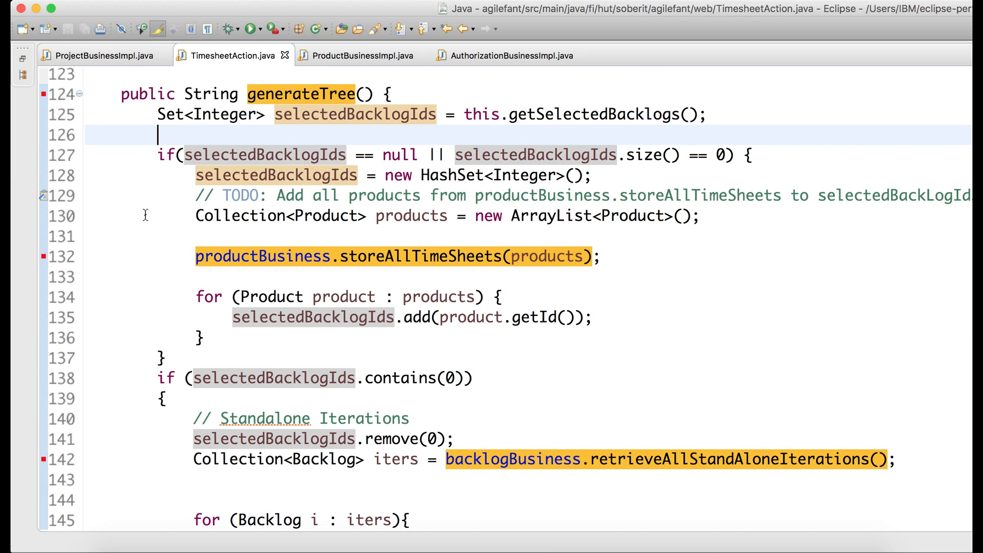
pyautogui.moveTo(380, 257)
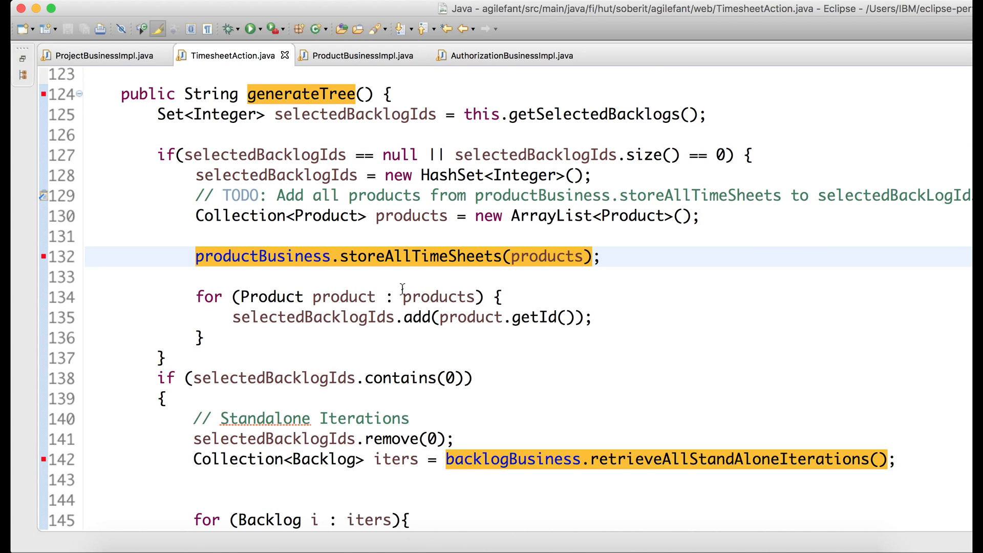
# Step: Jump to storeAllTimeSheets, inspect its ~418 ms critical loop, and navigate into isBacklogAccessible's implementation
pyautogui.click(359, 55)
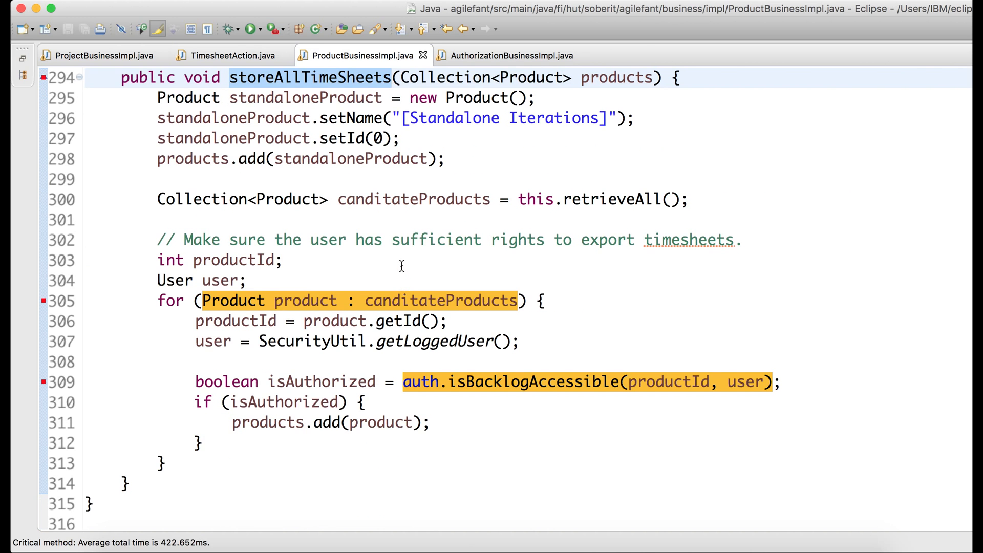
pyautogui.moveTo(513, 313)
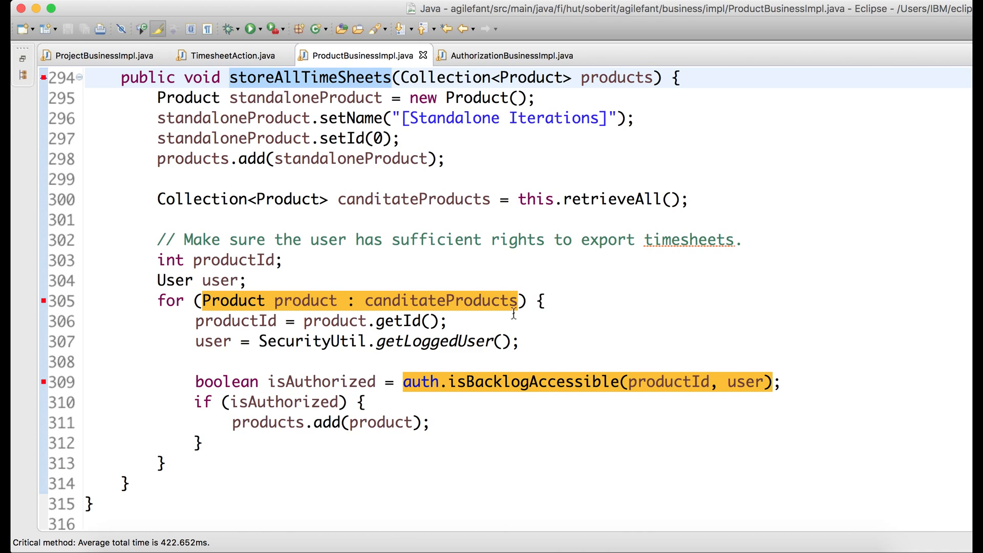
pyautogui.moveTo(494, 300)
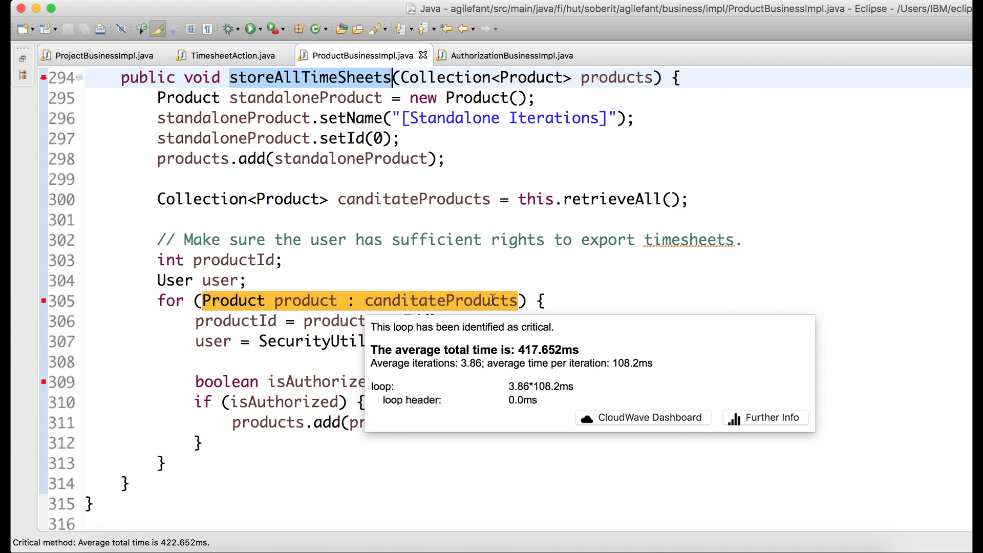
pyautogui.moveTo(524, 357)
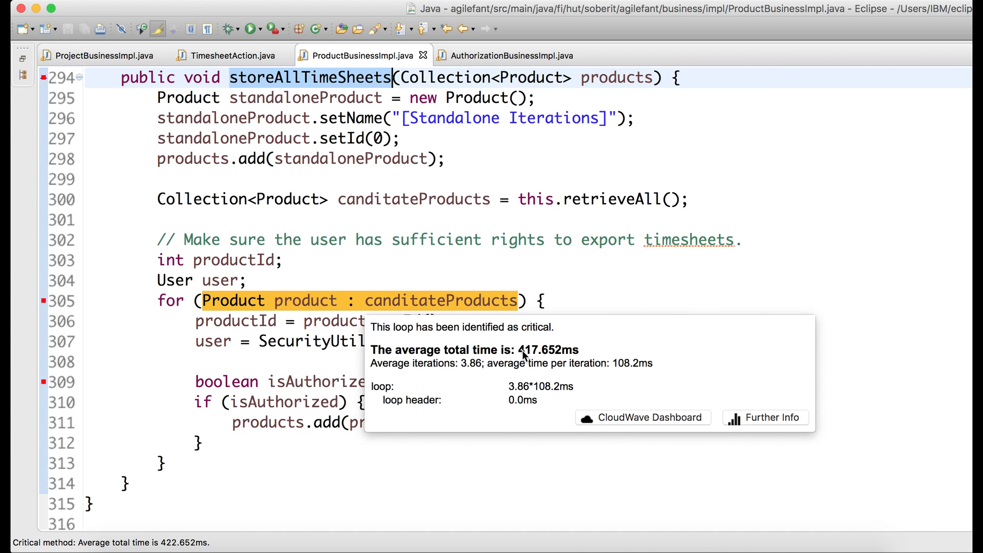
pyautogui.moveTo(479, 374)
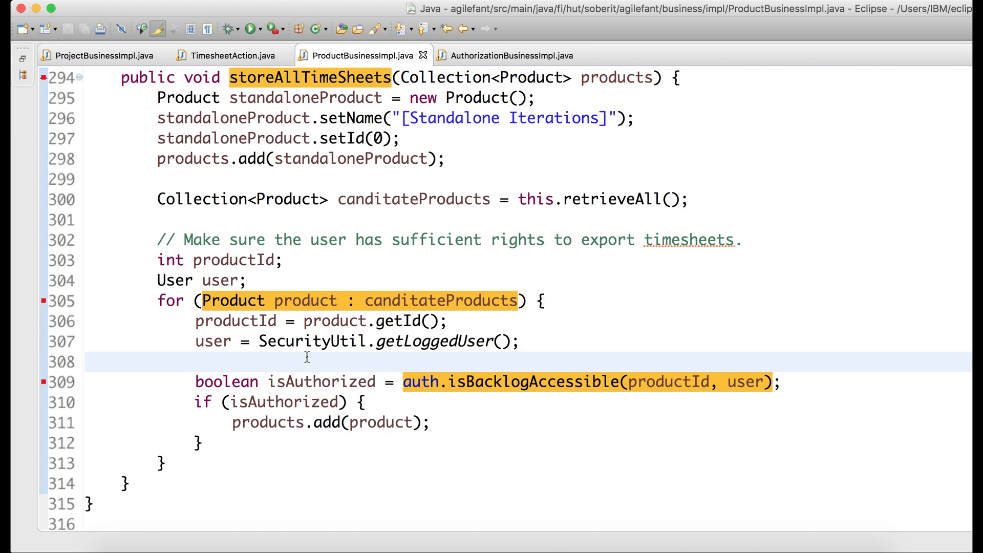
pyautogui.click(203, 362)
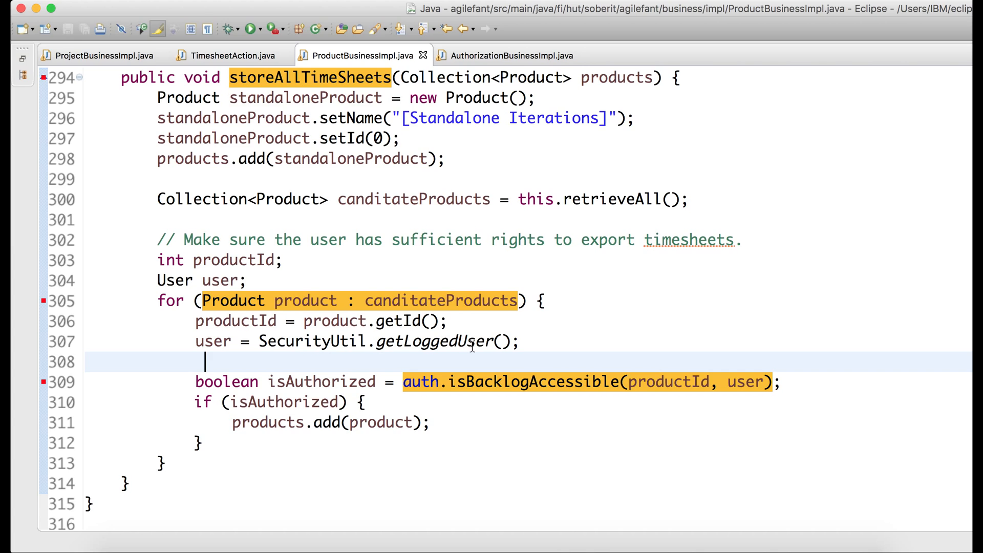
pyautogui.moveTo(532, 382)
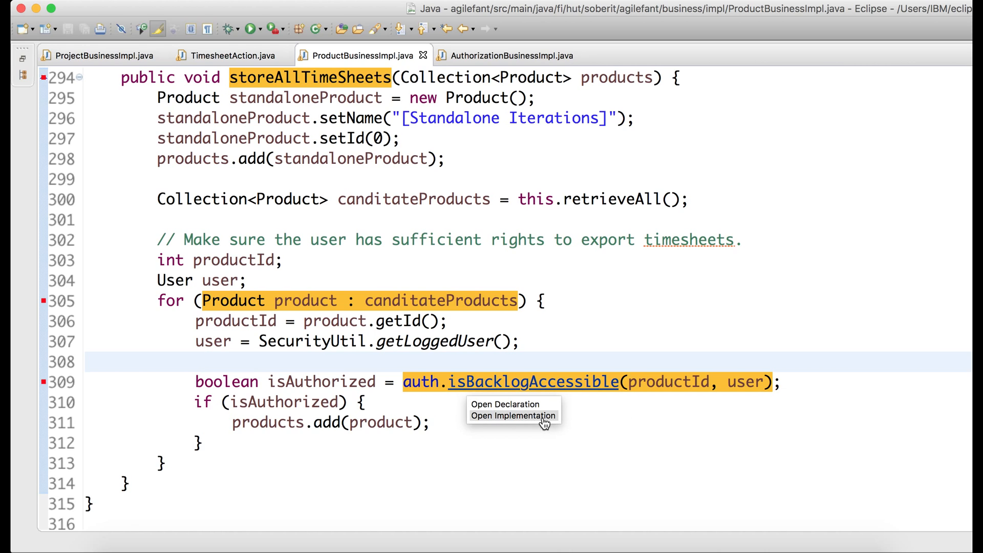
pyautogui.click(513, 416)
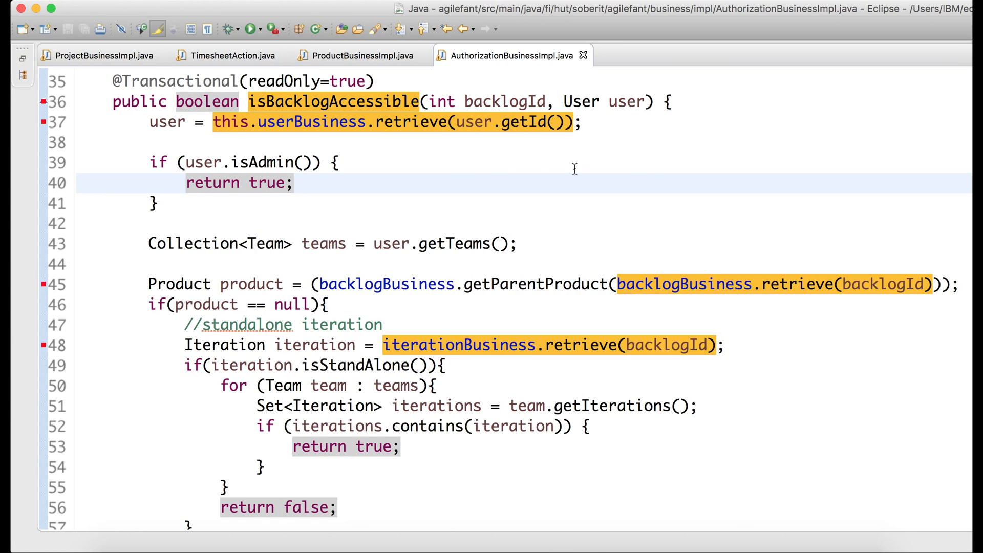
pyautogui.click(295, 182)
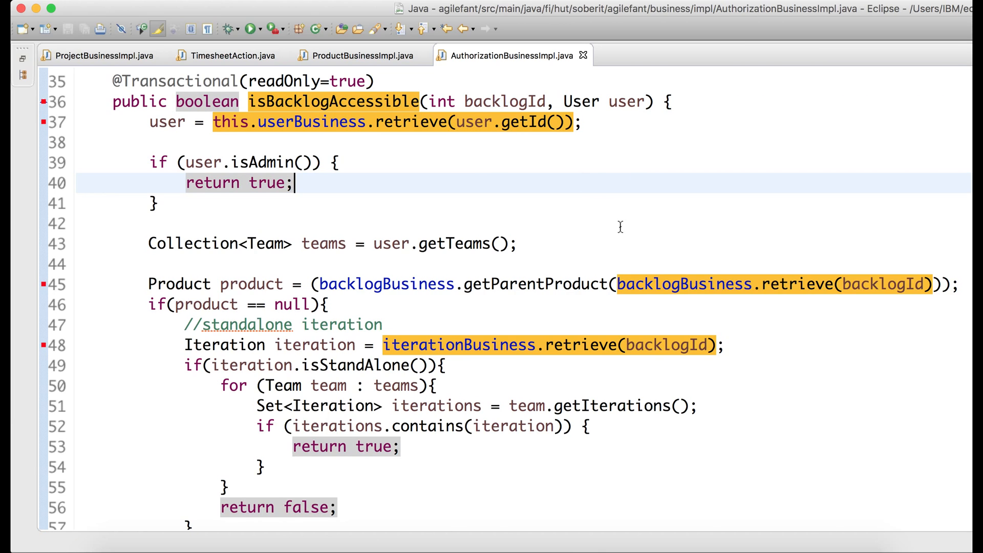
pyautogui.moveTo(689, 284)
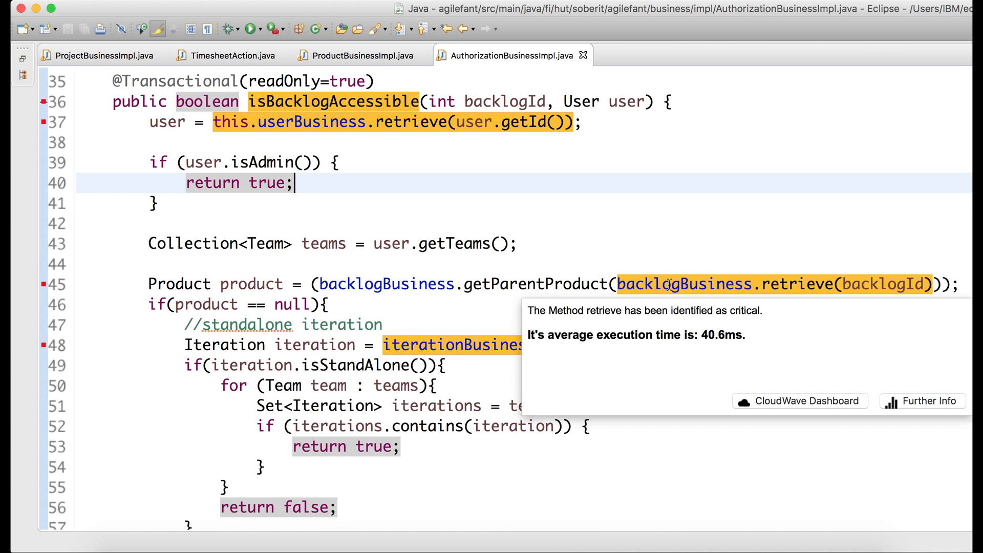
pyautogui.moveTo(764, 304)
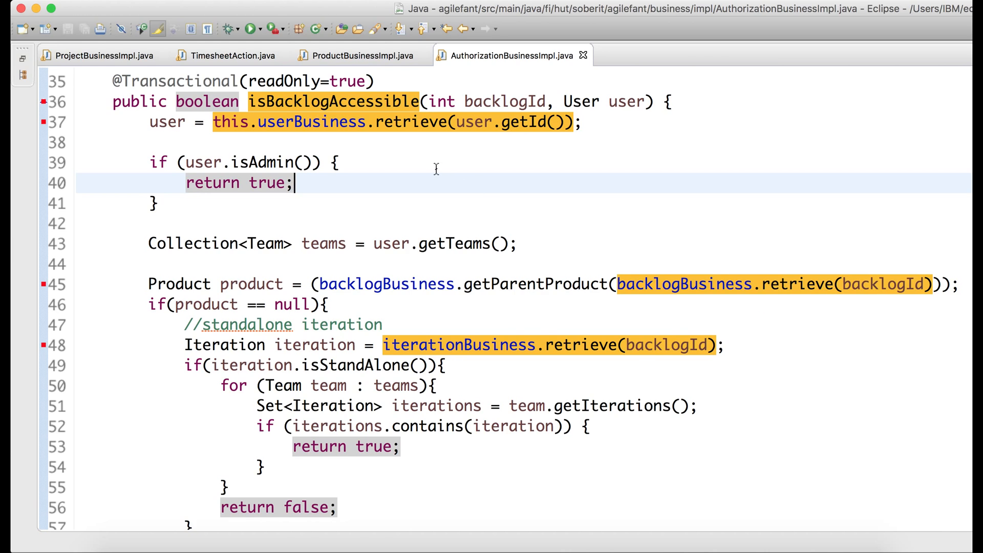
pyautogui.moveTo(478, 190)
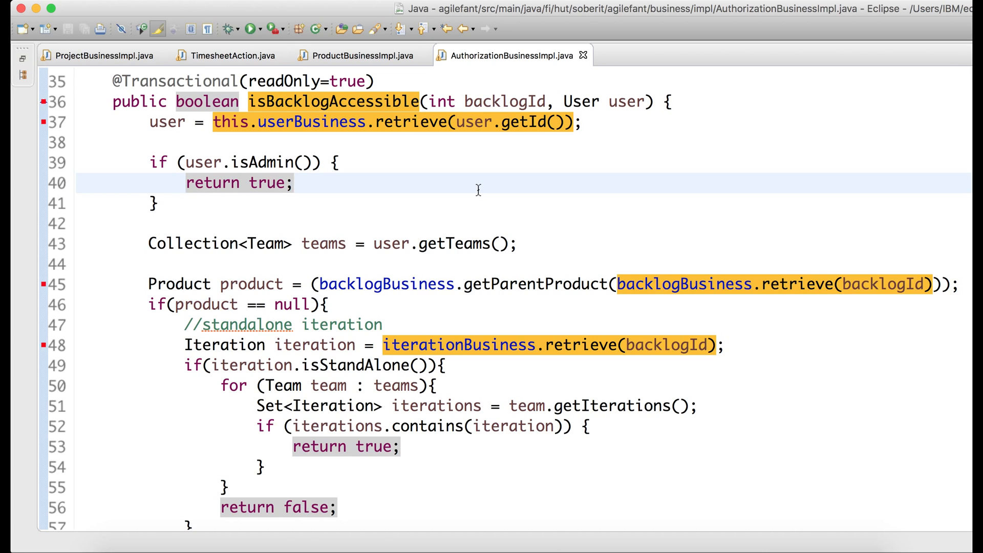
pyautogui.moveTo(454, 168)
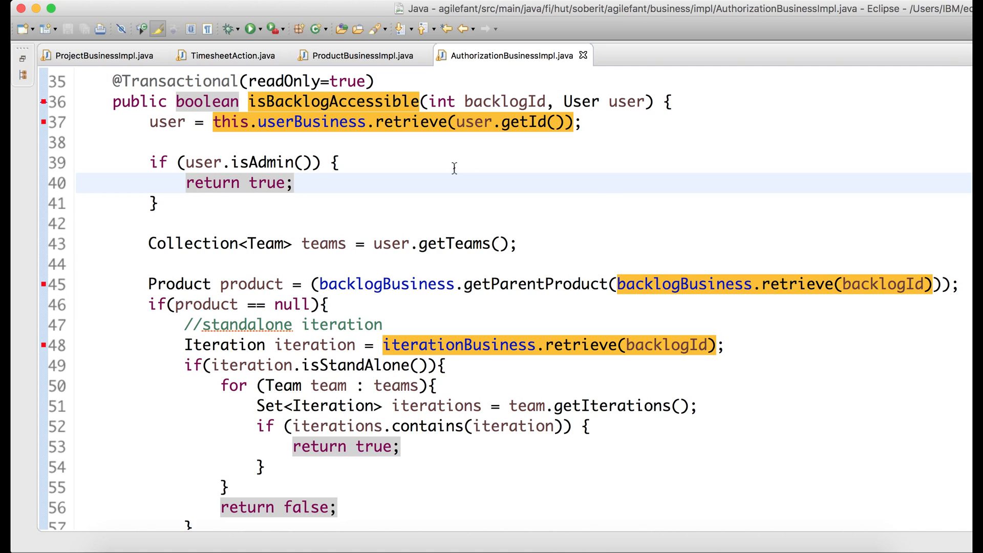
pyautogui.click(295, 183)
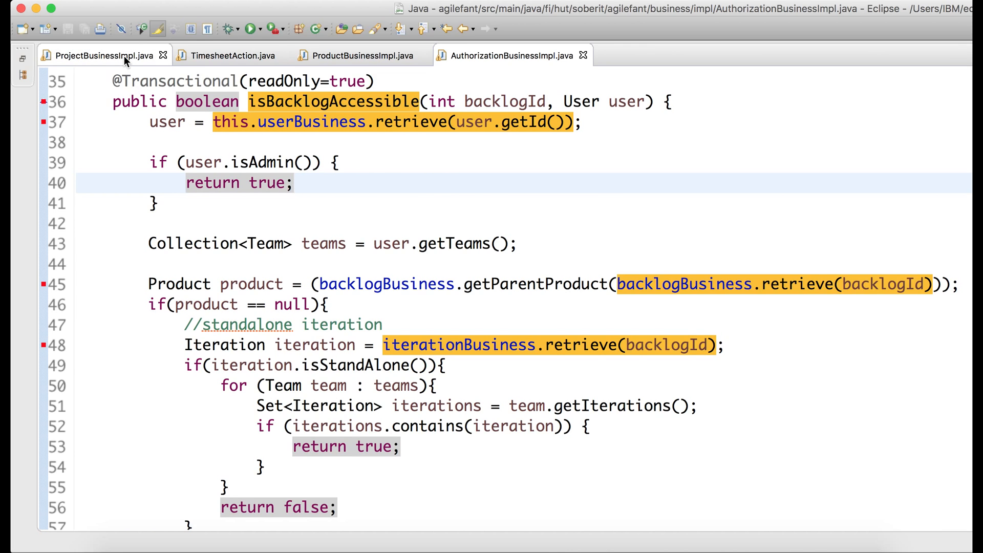
pyautogui.click(97, 56)
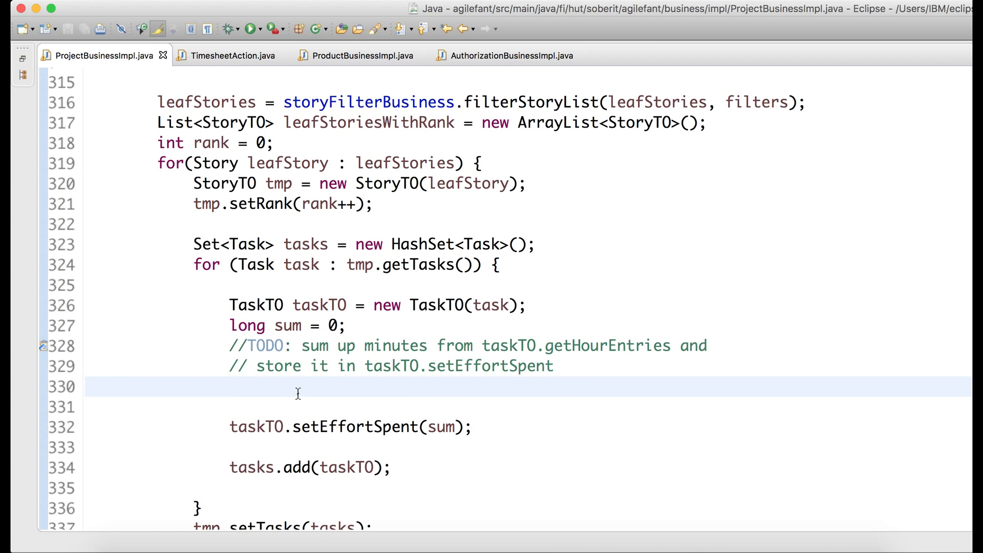
pyautogui.scroll(3)
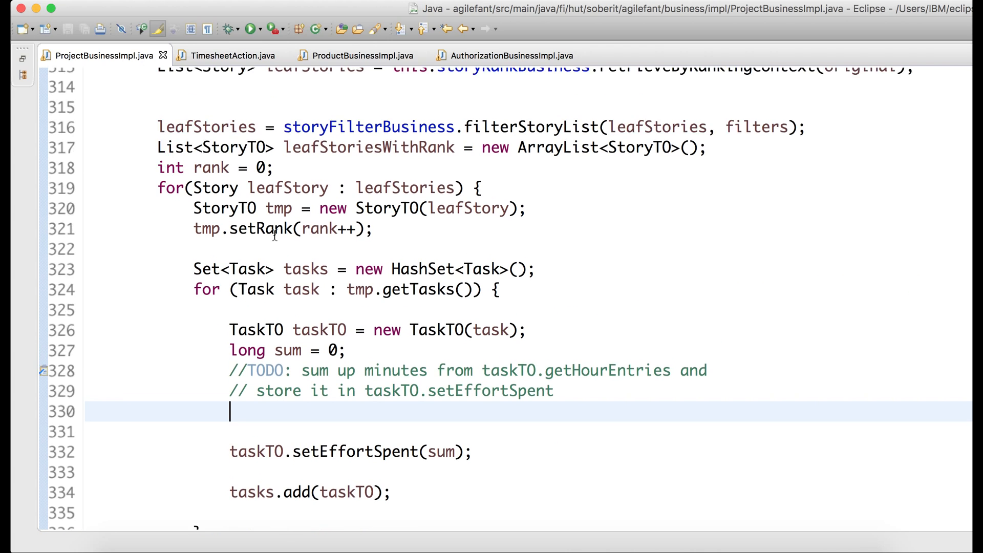
pyautogui.scroll(3)
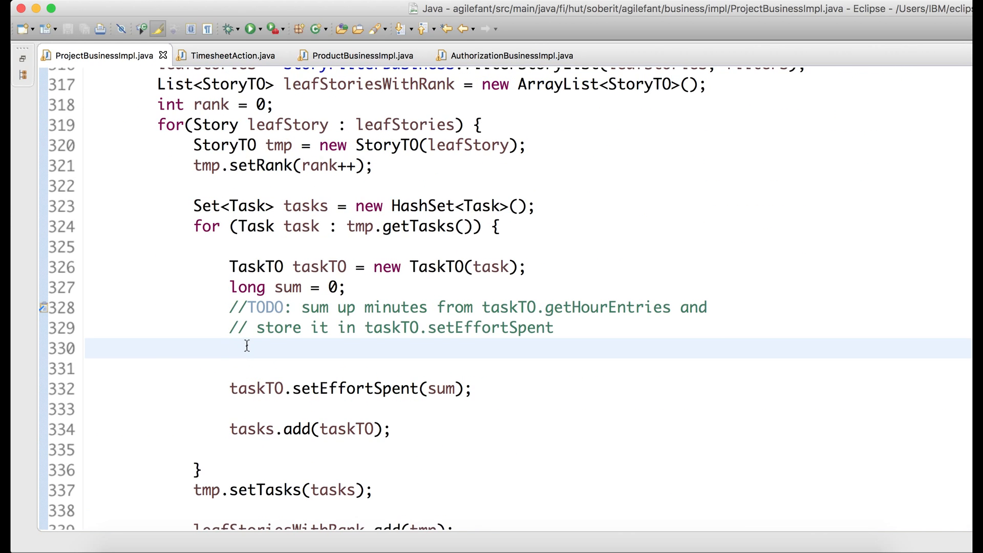
pyautogui.moveTo(475, 327)
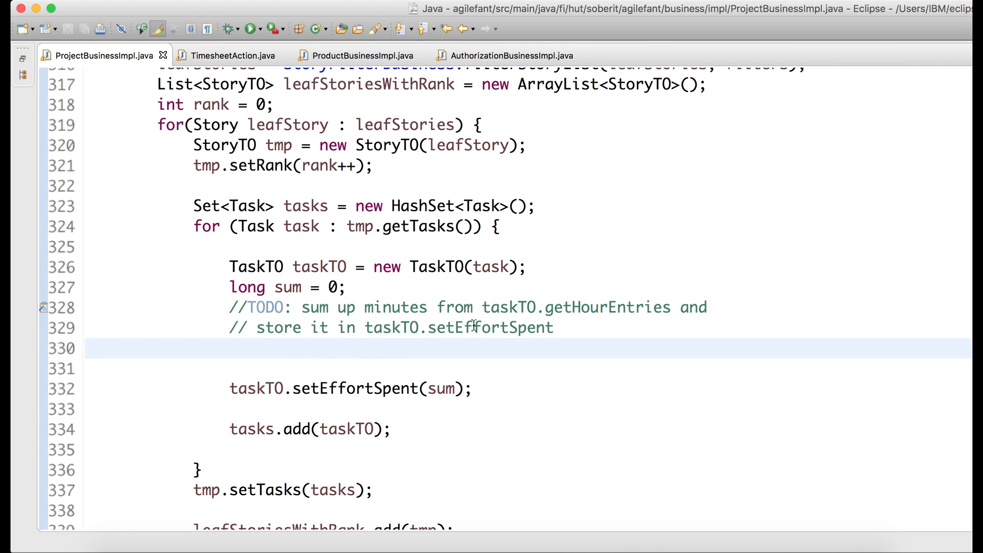
pyautogui.moveTo(461, 266)
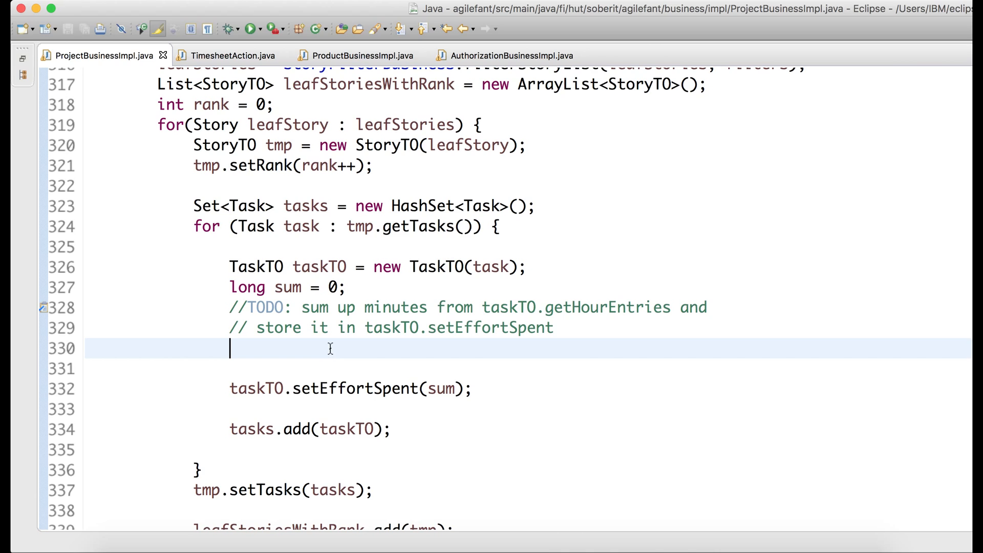
# Step: Write a for-each loop header iterating entry over taskTO.getHourEntries()
pyautogui.write('for()')
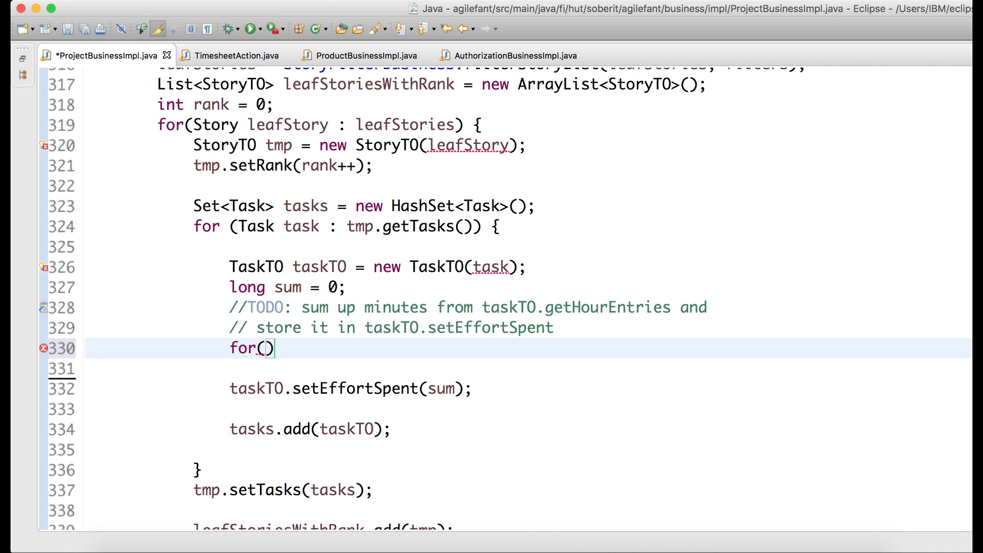
pyautogui.write('TaskHourEntry ent')
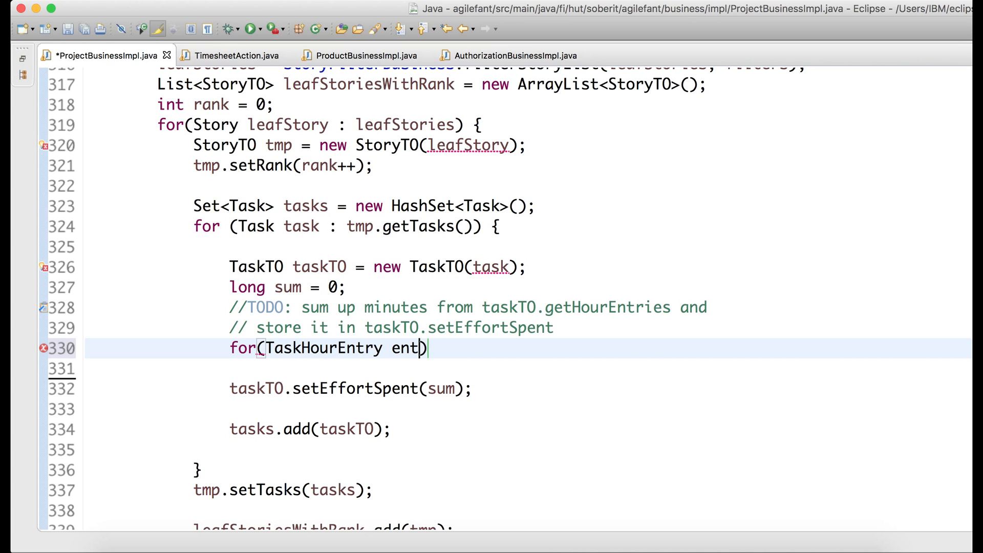
pyautogui.write('ry : t')
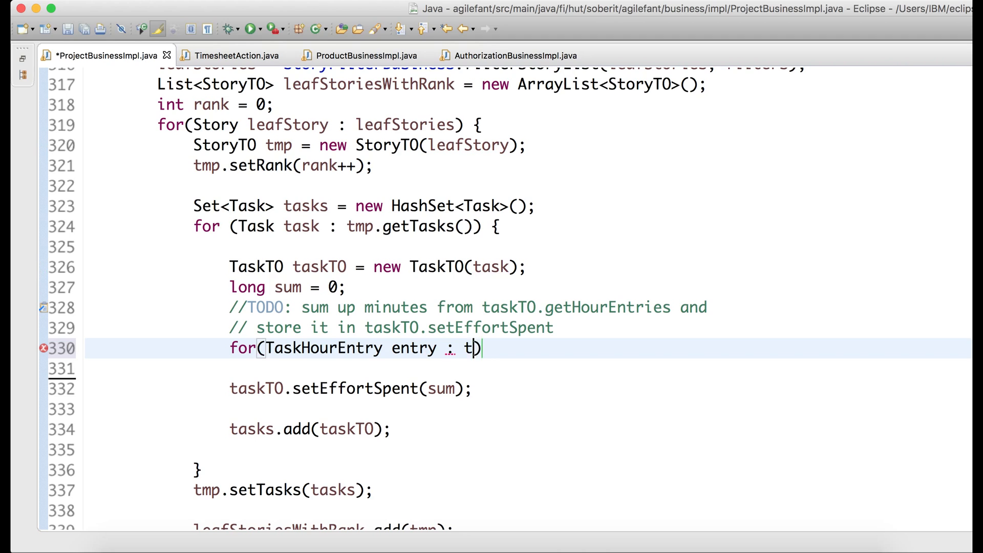
pyautogui.write('askTO.get')
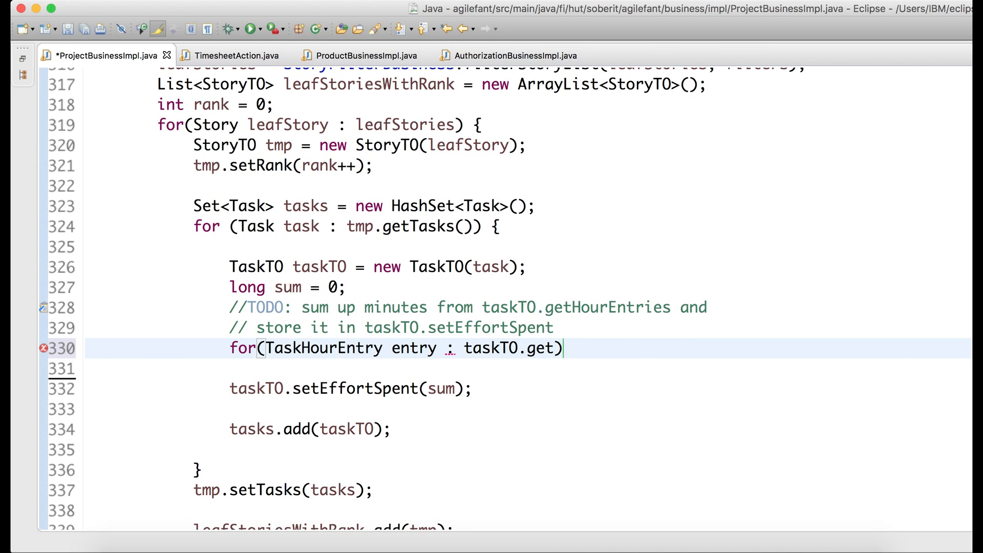
pyautogui.write('HourEntries()')
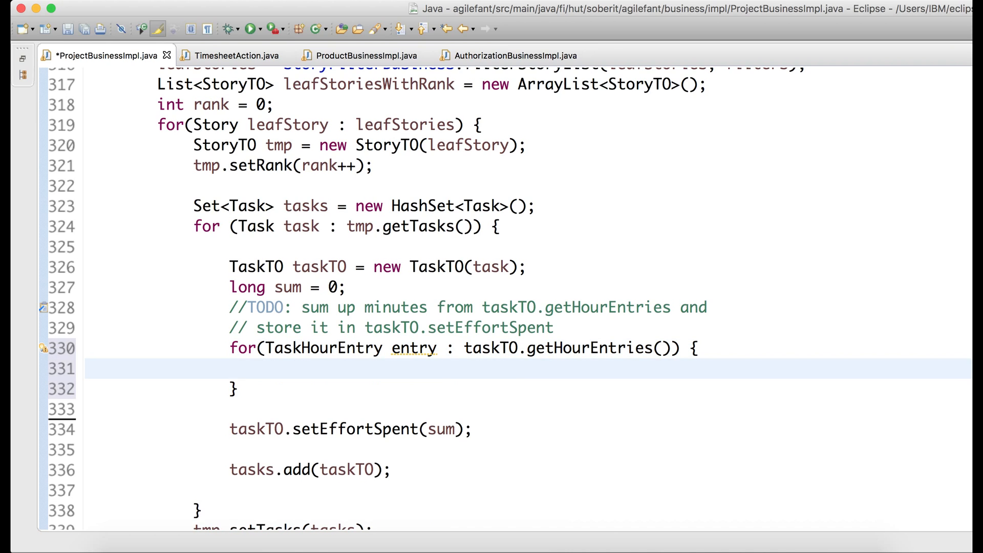
# Step: Inside the loop add 'sum += entry.getMinutesSpent();' before setEffortSpent
pyautogui.write('sum +')
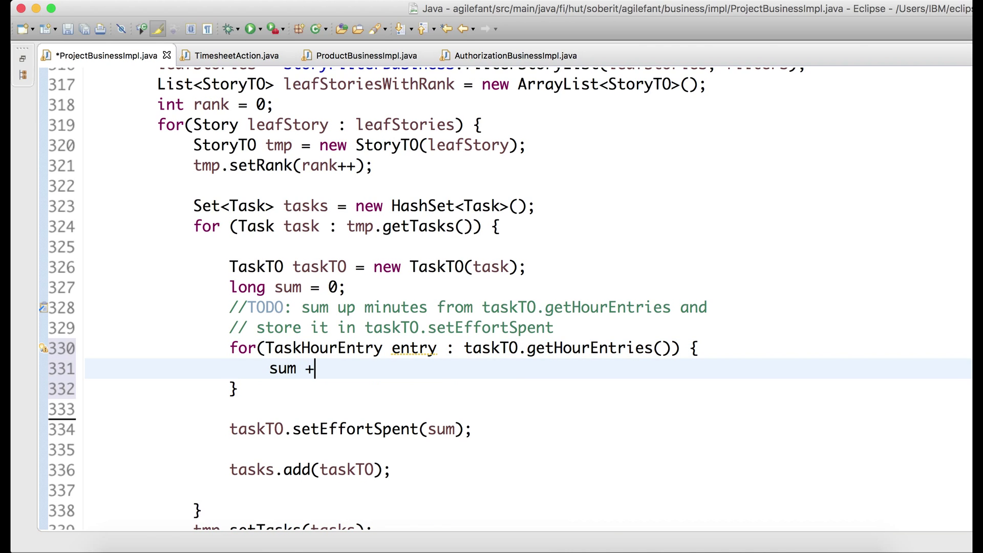
pyautogui.write('= entry.')
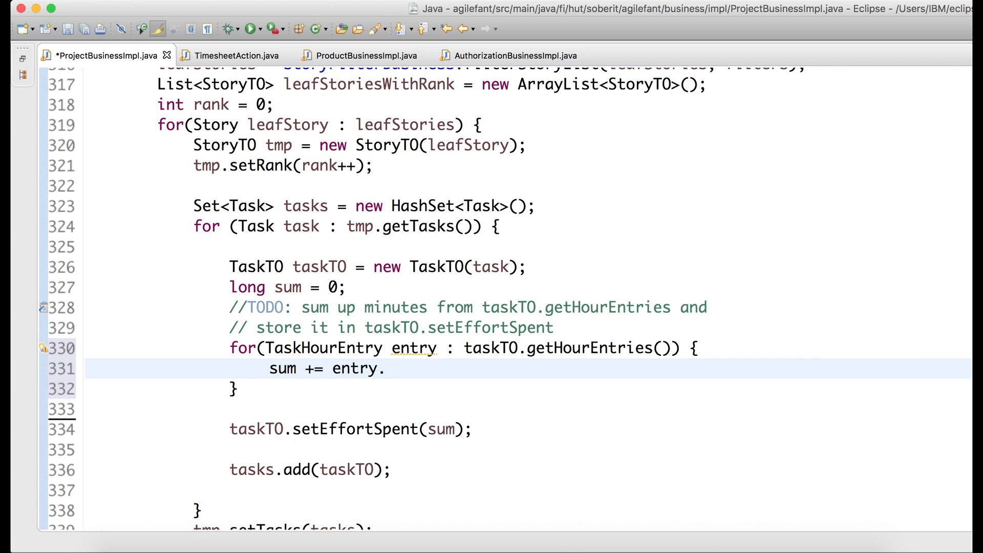
pyautogui.write('getMinutesSpent();')
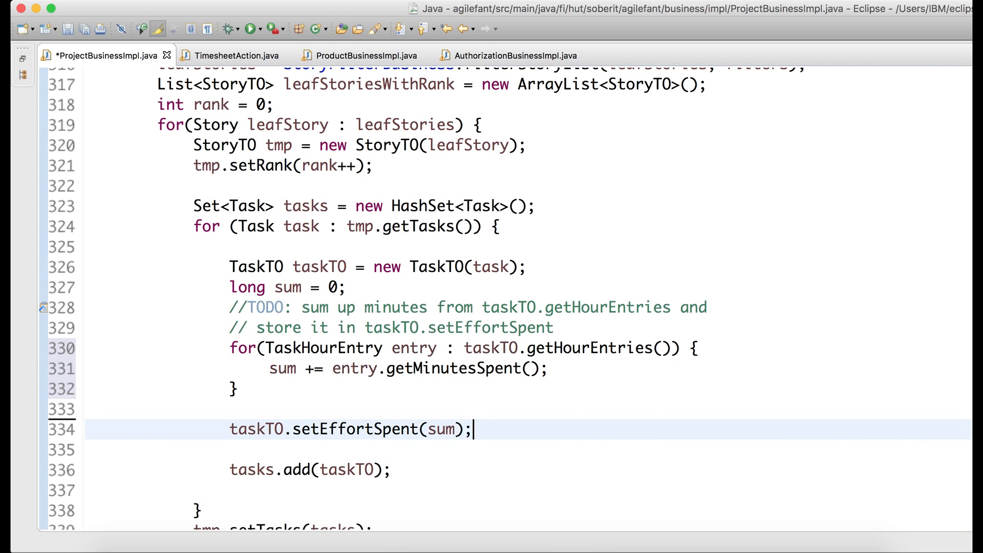
pyautogui.click(236, 389)
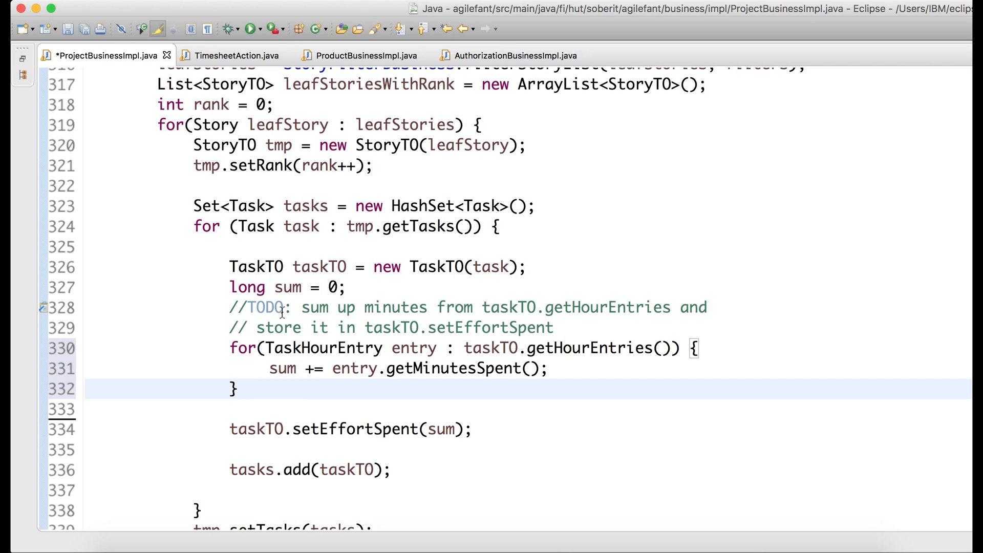
# Step: Save the file and read the getMinutesSpent tooltip showing ~78 ms average critical method
pyautogui.click(237, 389)
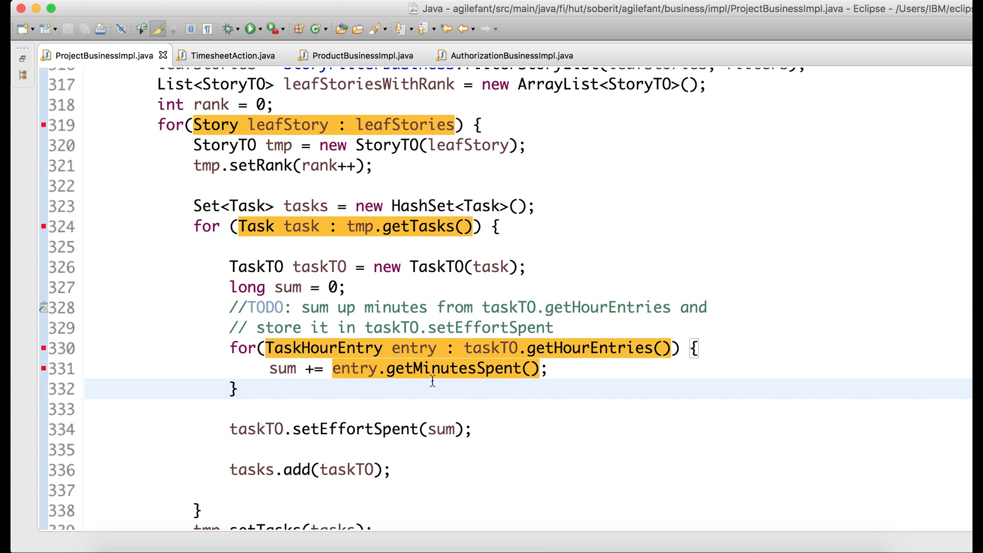
pyautogui.moveTo(432, 369)
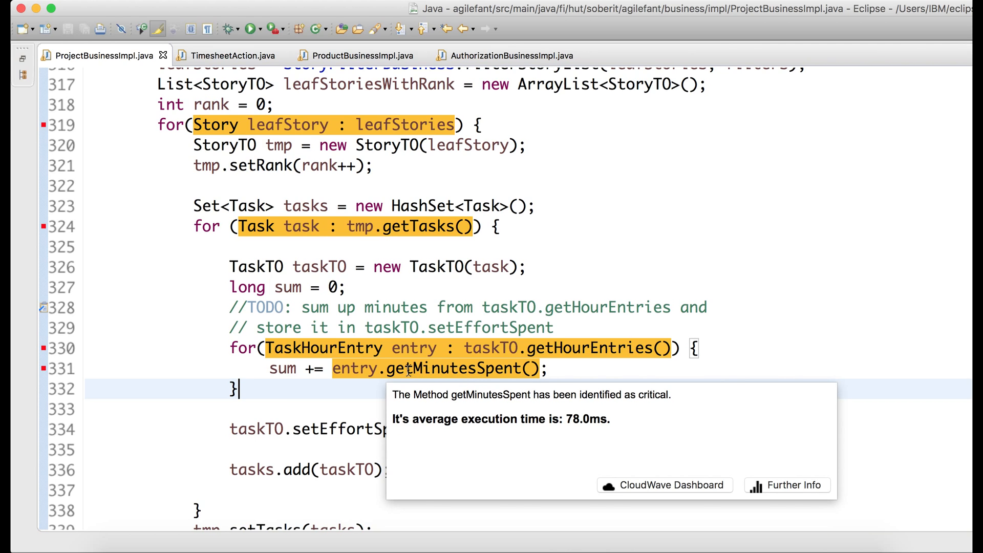
pyautogui.moveTo(461, 369)
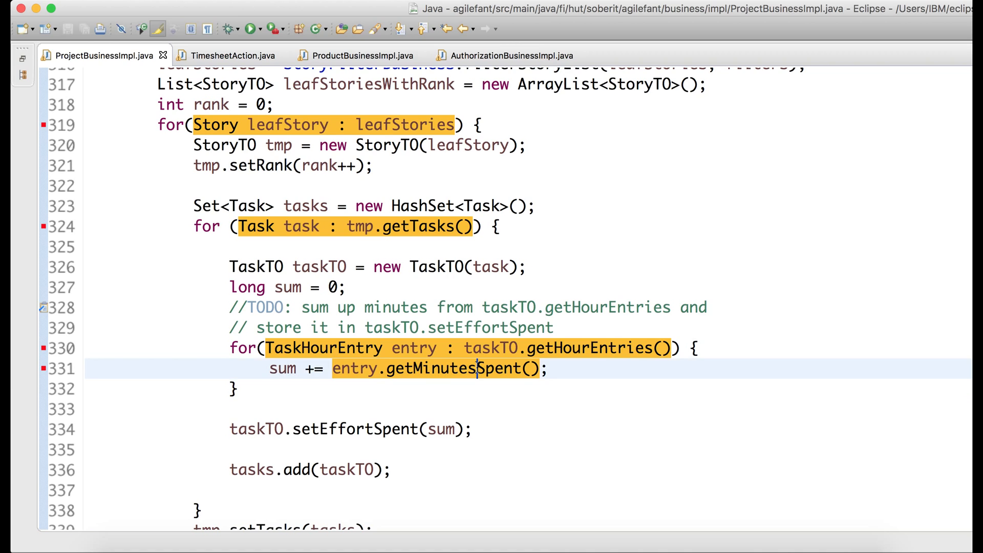
pyautogui.click(552, 369)
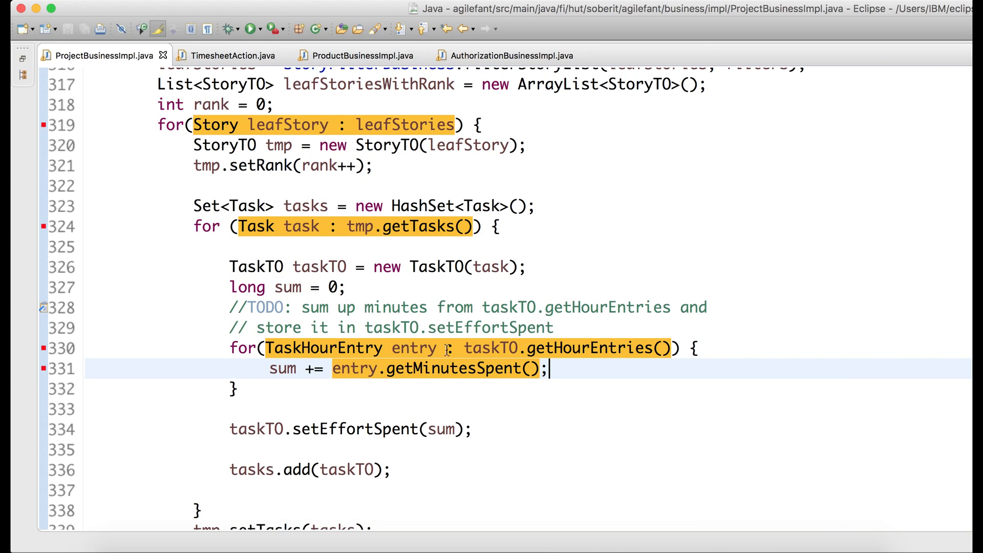
pyautogui.moveTo(482, 186)
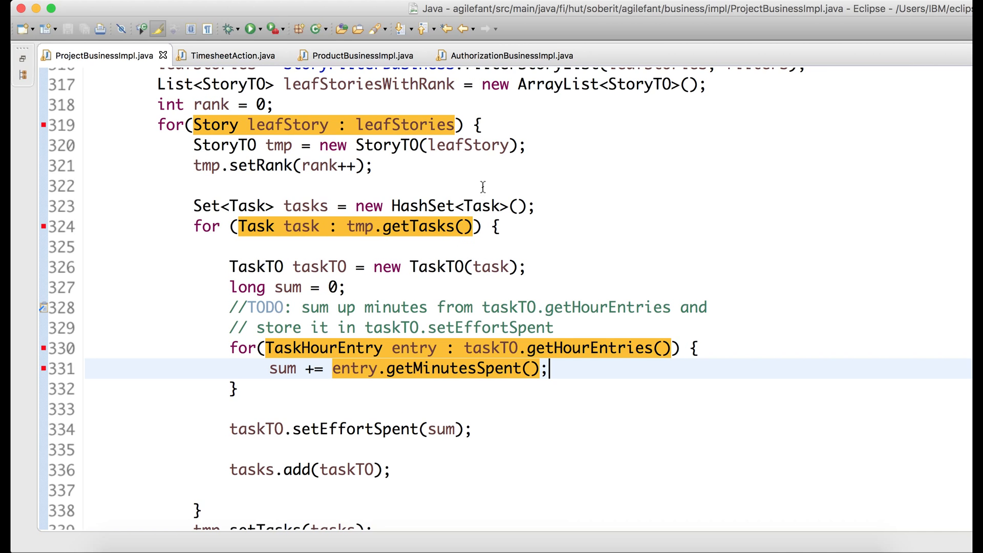
pyautogui.scroll(3)
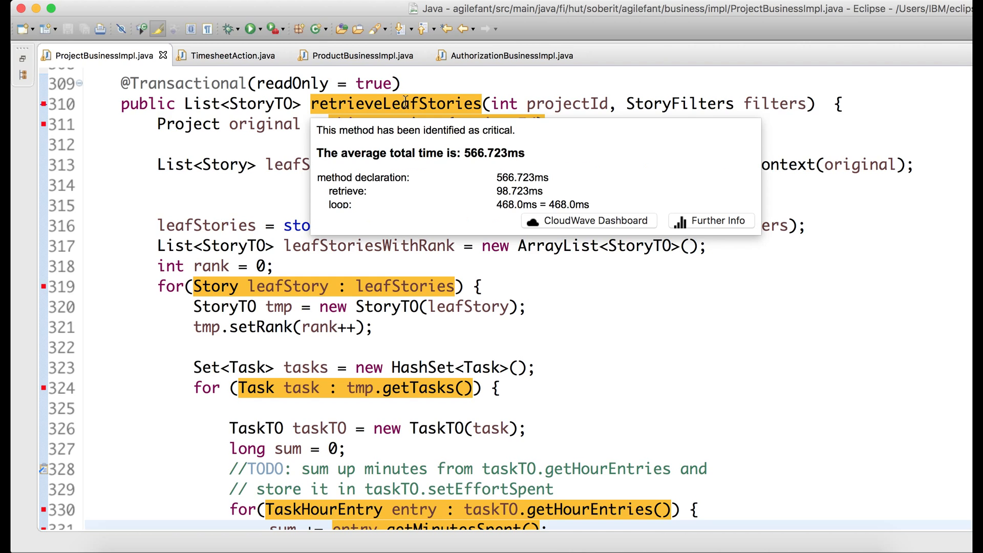
pyautogui.moveTo(743, 225)
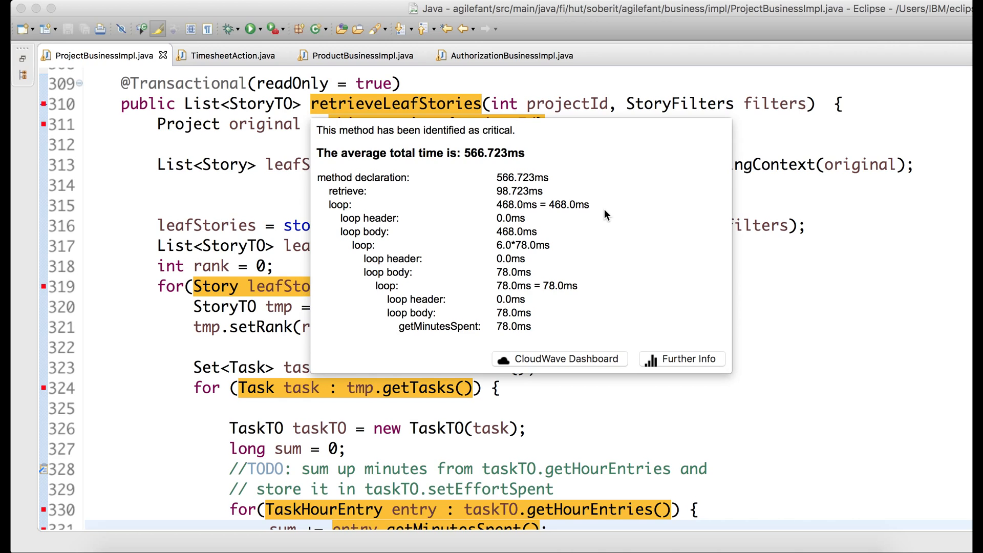
pyautogui.moveTo(529, 185)
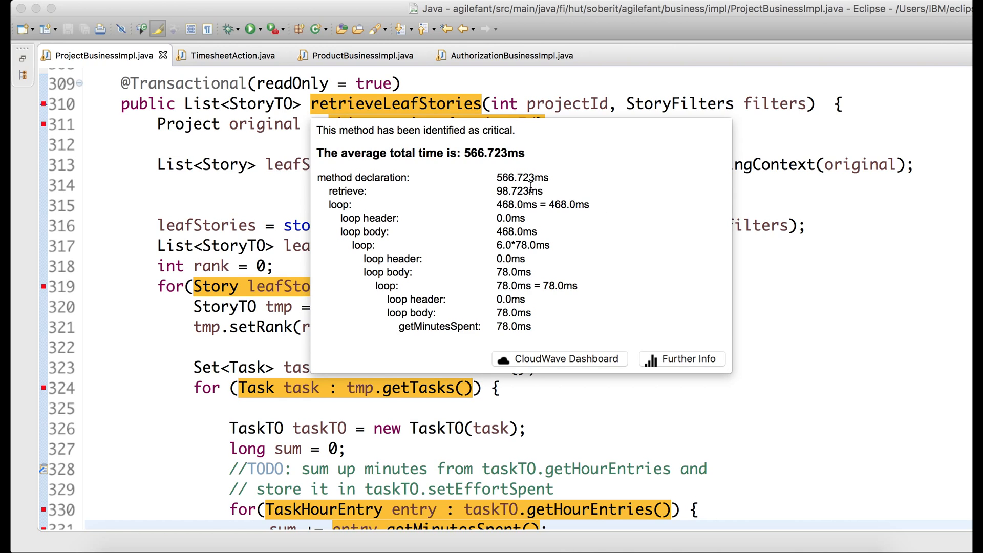
pyautogui.moveTo(360, 196)
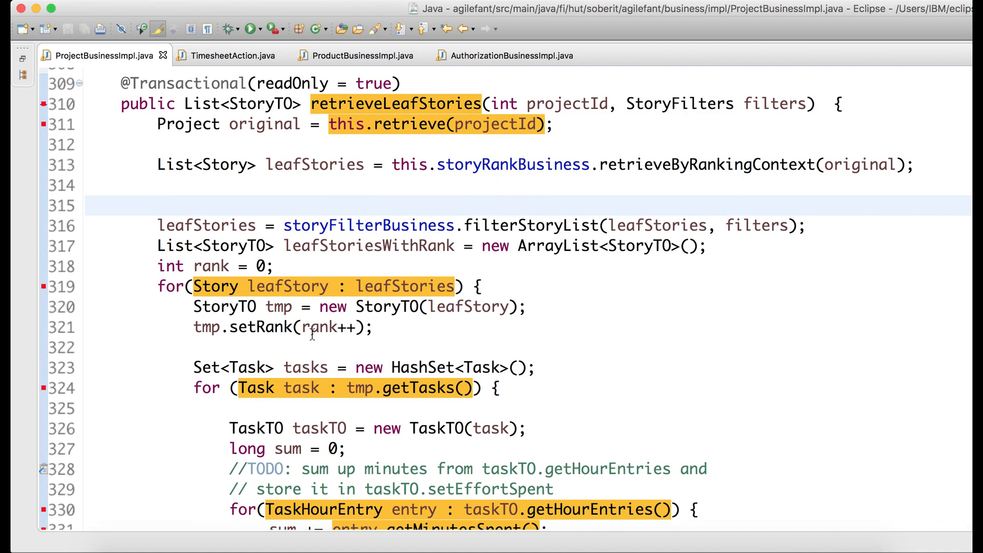
pyautogui.scroll(-3)
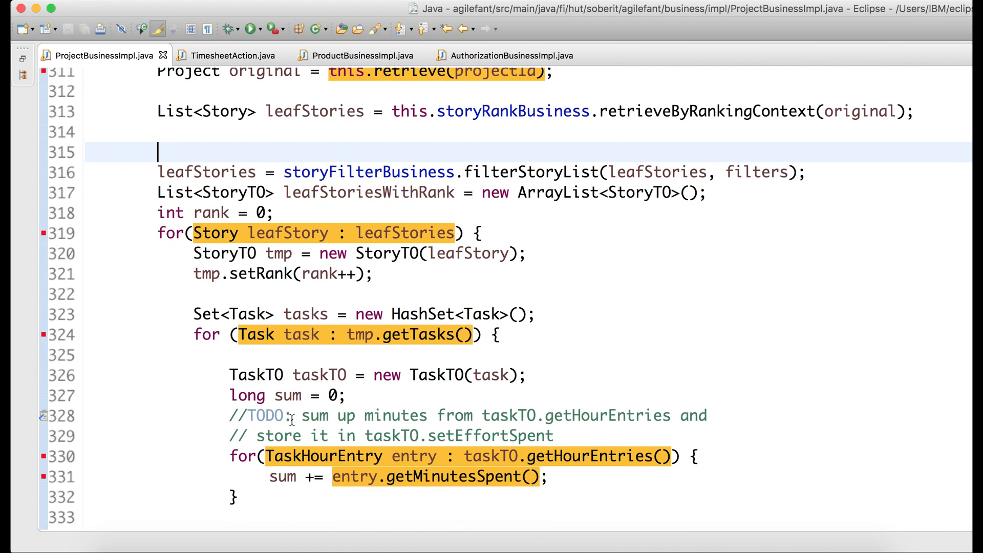